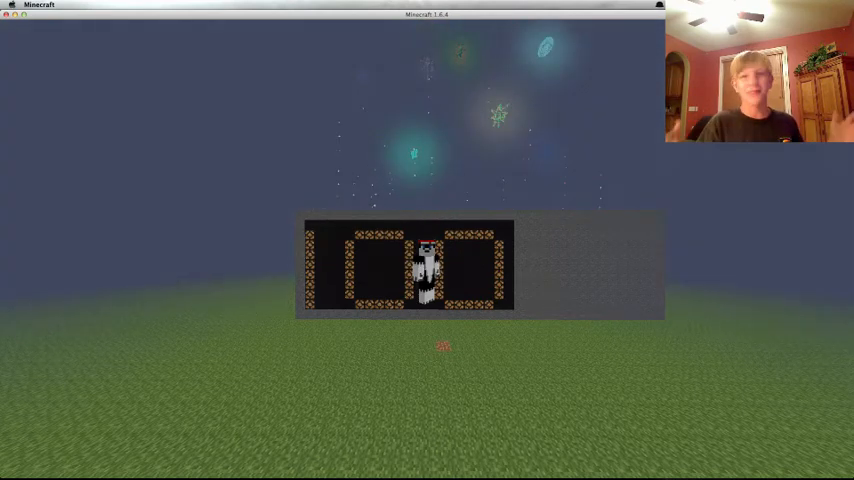
- Pause the game and reach Video Settings to change the Render Distance
key(Escape)
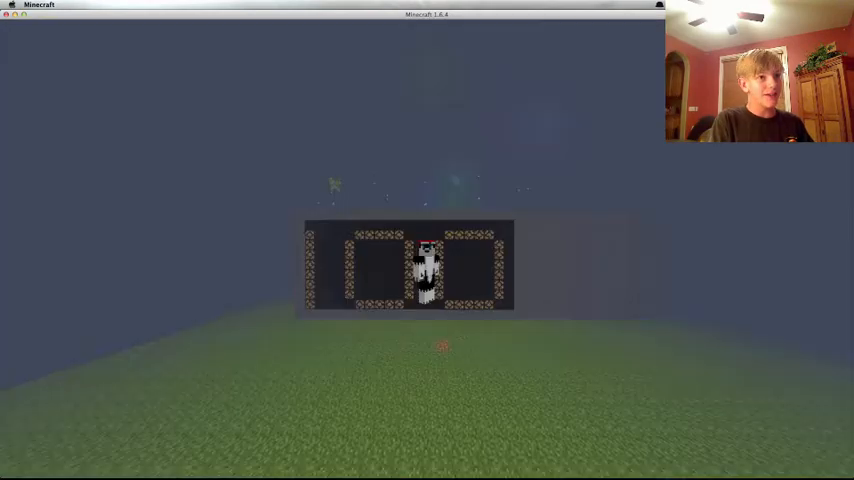
key(Escape)
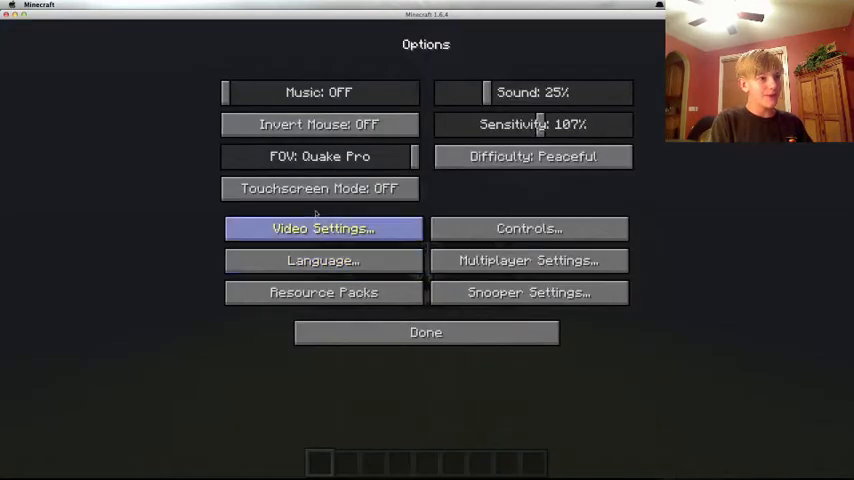
click(322, 228)
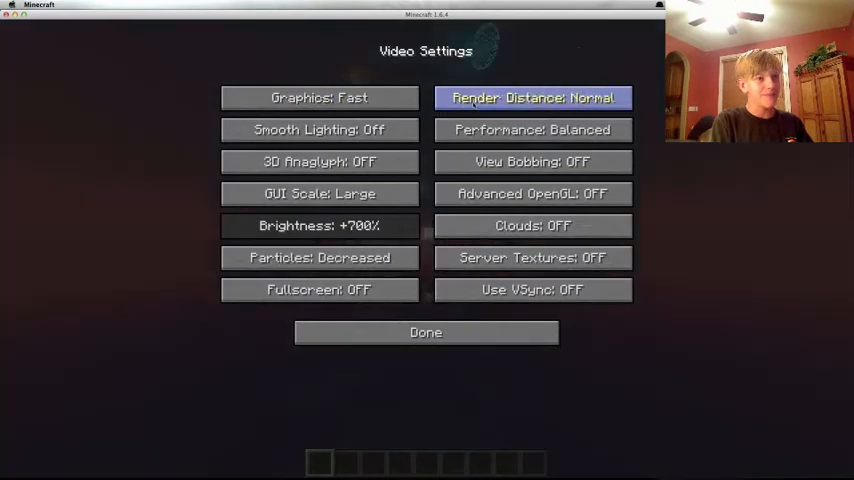
click(425, 332)
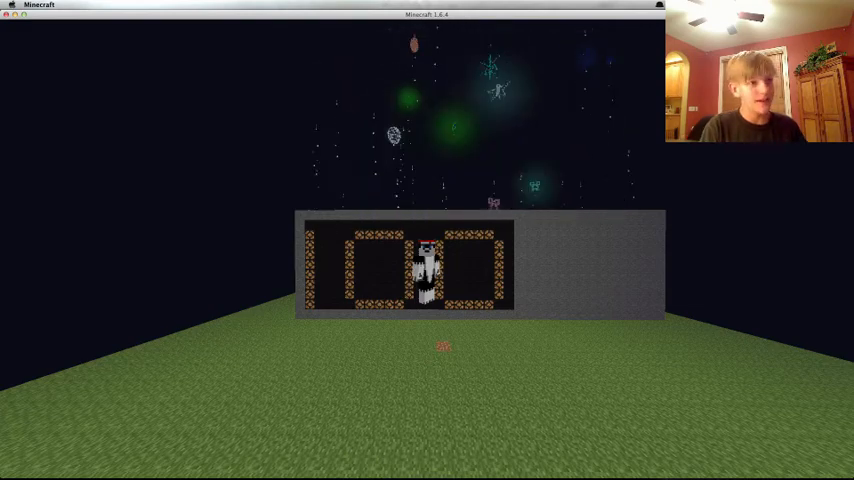
- Pause and resume twice between firework bursts, ending with the game menu open
key(Escape)
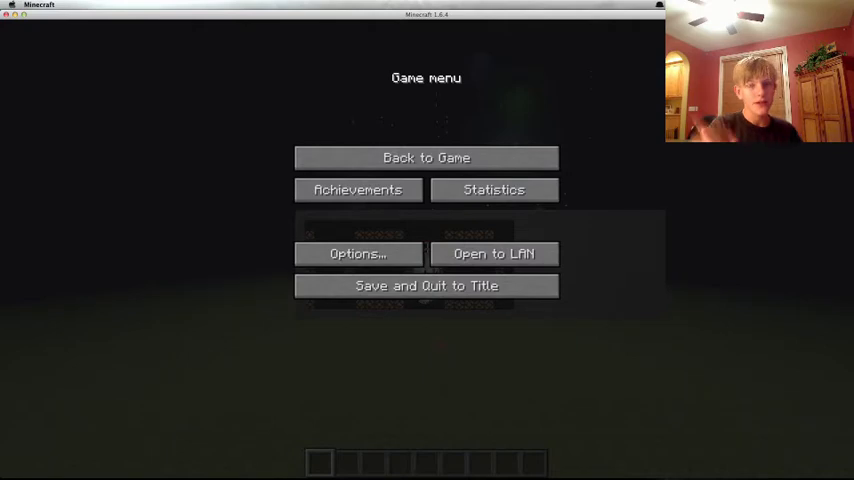
click(425, 157)
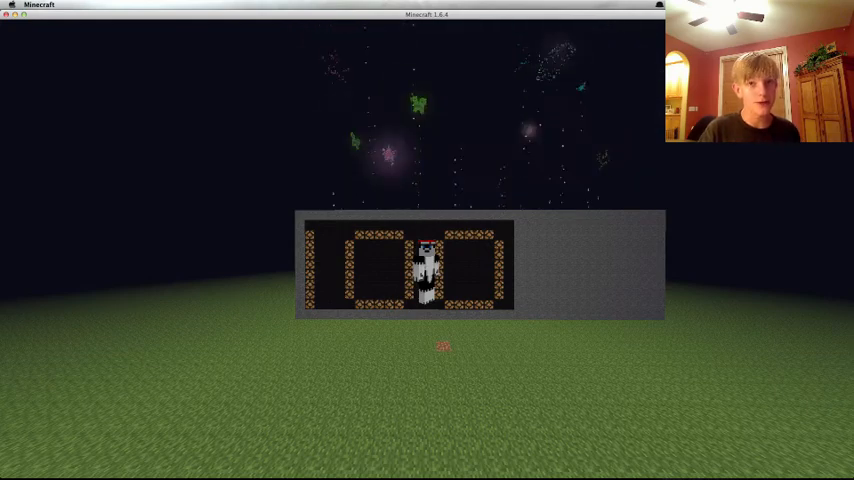
key(Escape)
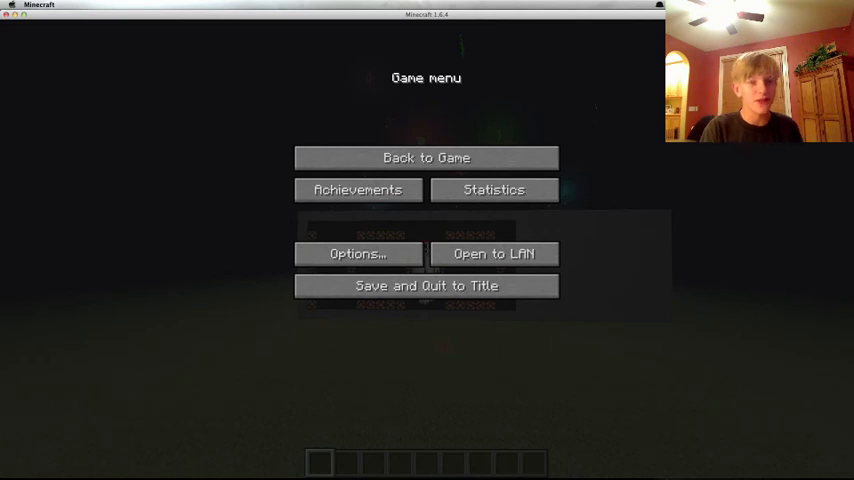
click(425, 157)
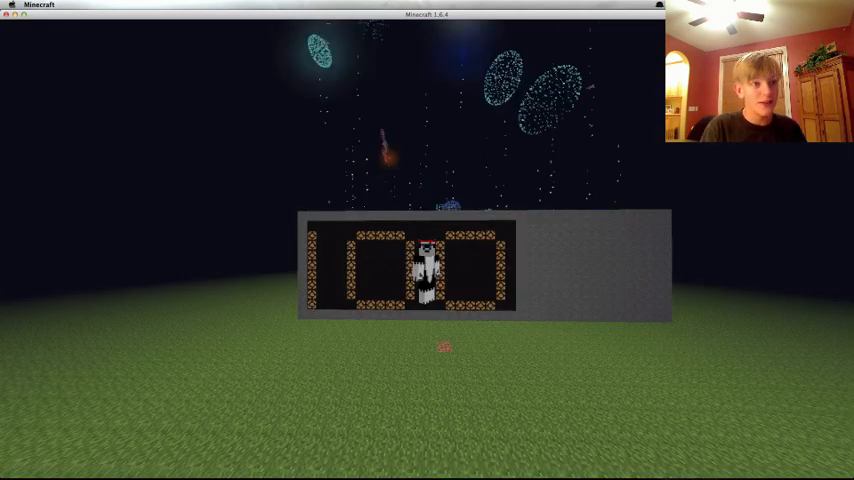
key(Escape)
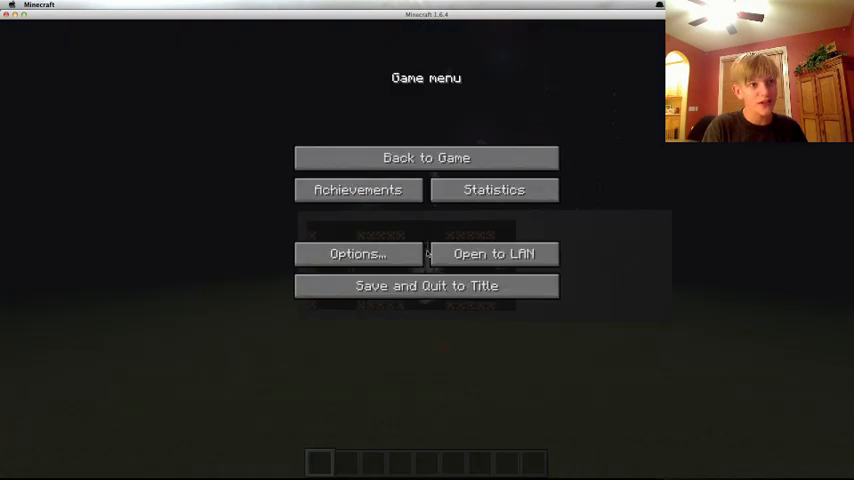